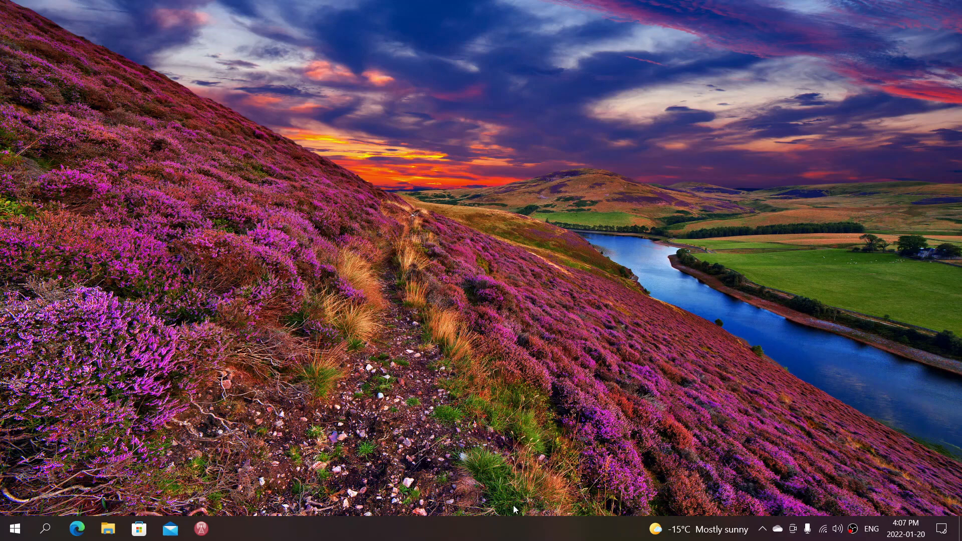
{"action": "mouse_move", "coordinate": [497, 529]}
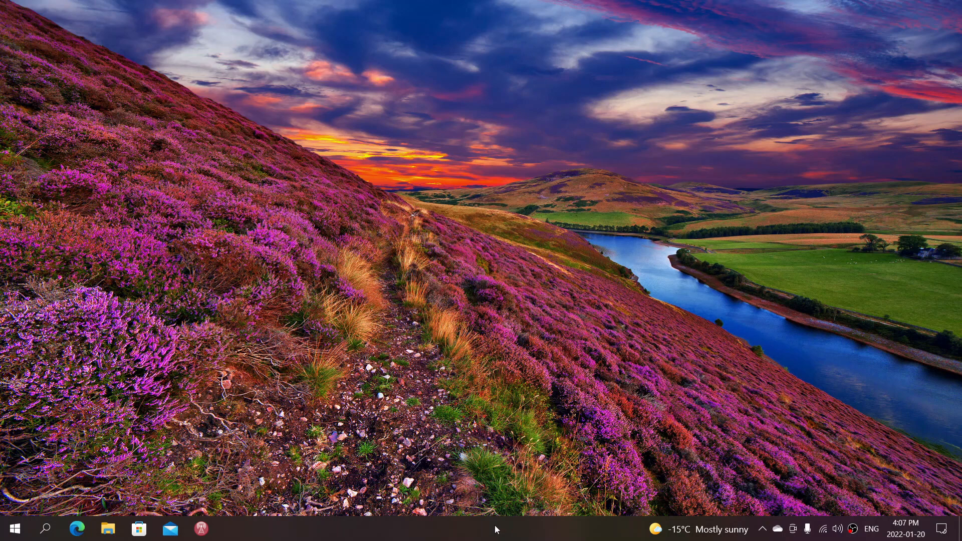
- Right-click an empty spot on the taskbar to show its options menu
{"action": "right_click", "coordinate": [496, 530]}
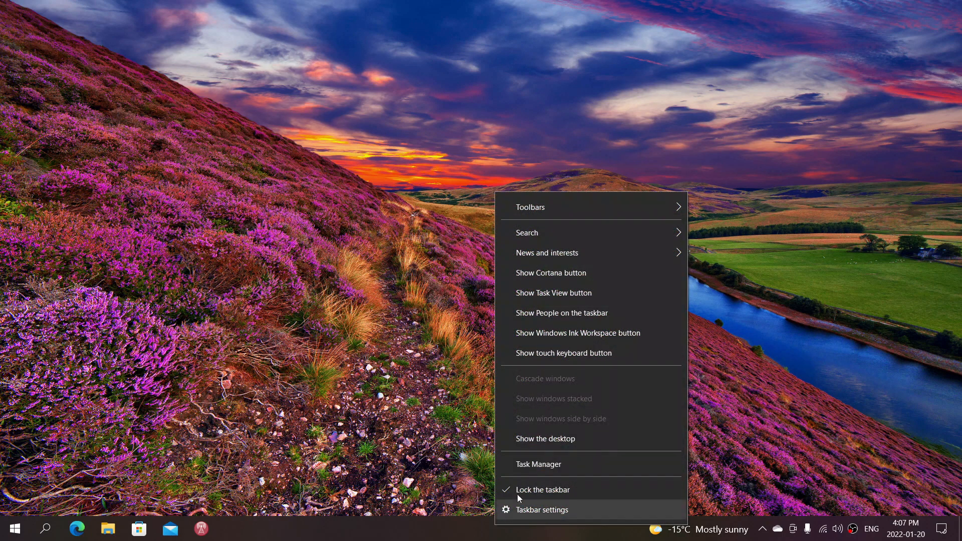
- Launch Task Manager from the taskbar menu, show the Processes list, and maximize the window
{"action": "left_click", "coordinate": [549, 470]}
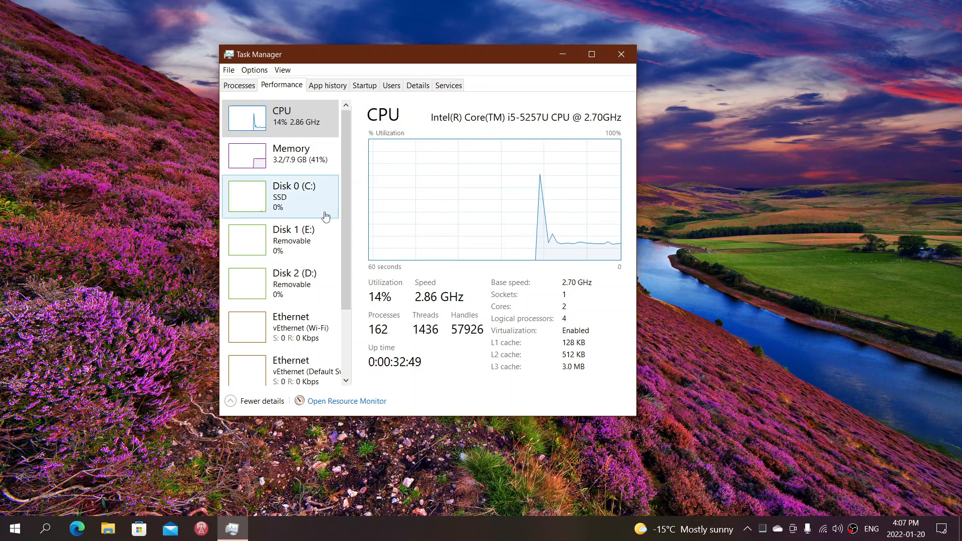
{"action": "left_click", "coordinate": [239, 86]}
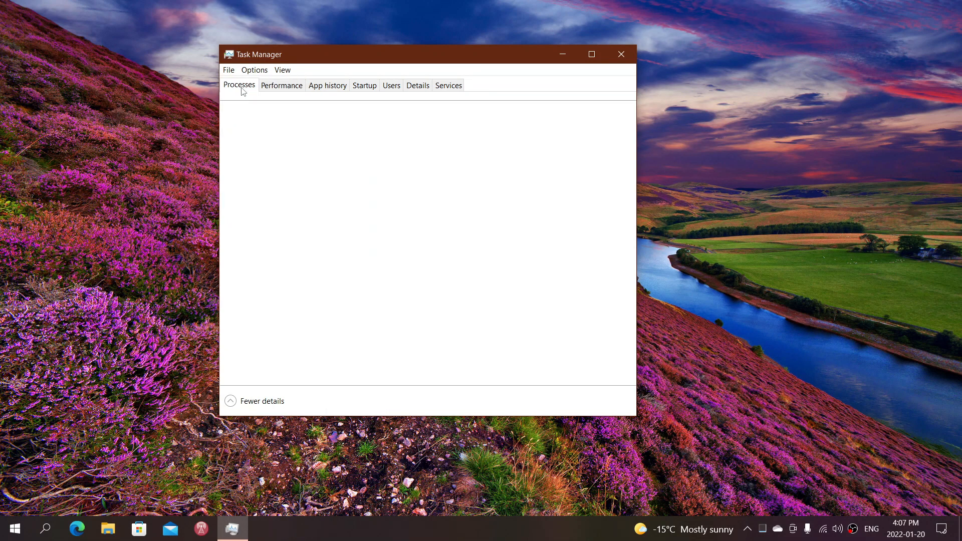
{"action": "left_click", "coordinate": [239, 85]}
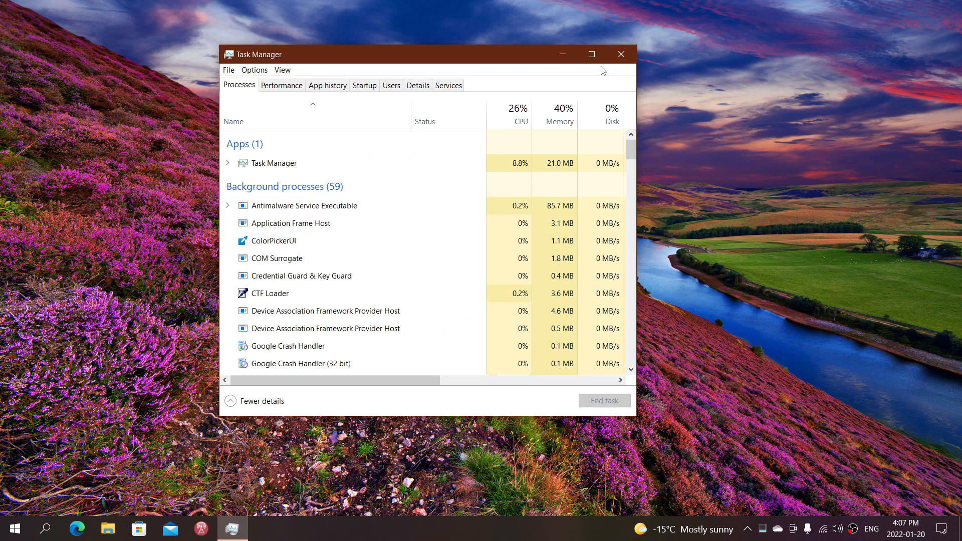
{"action": "left_click", "coordinate": [592, 53]}
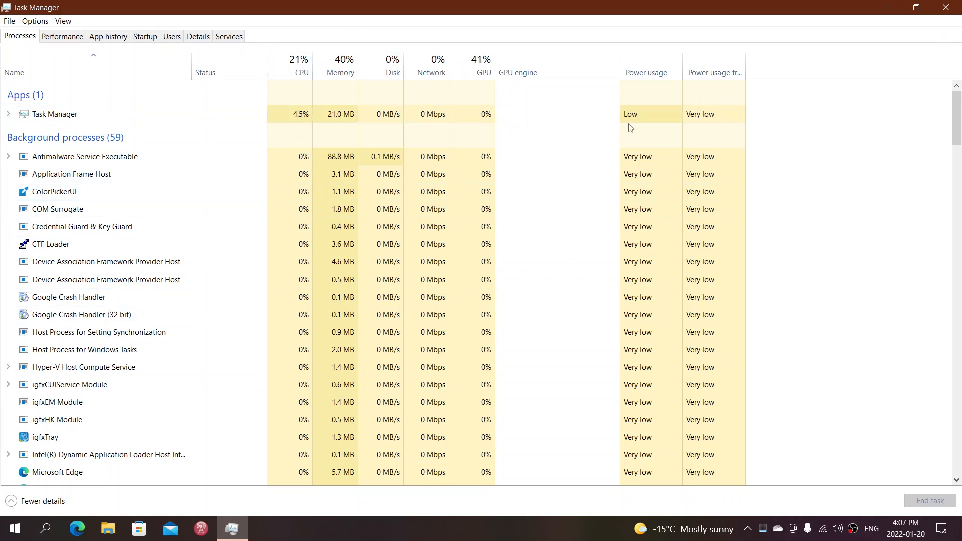
{"action": "mouse_move", "coordinate": [593, 178]}
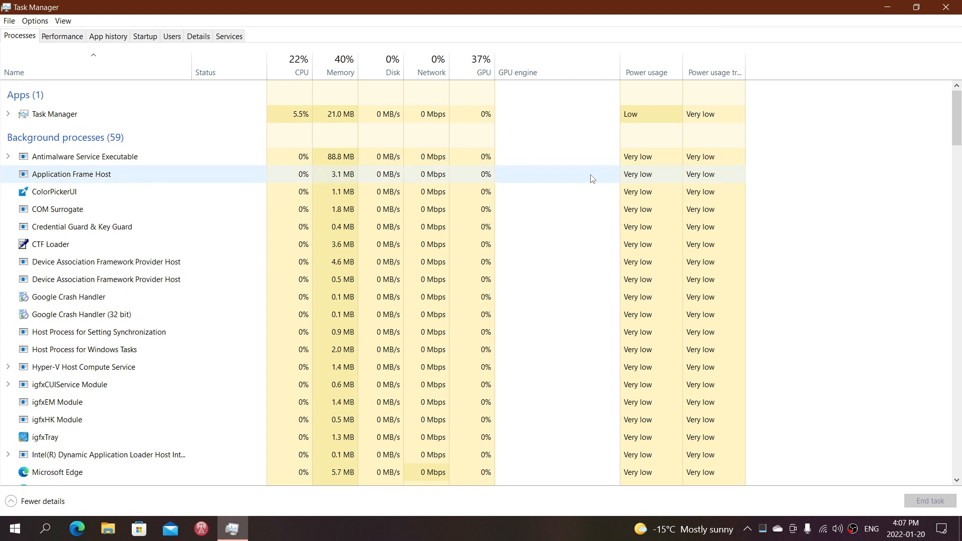
{"action": "mouse_move", "coordinate": [428, 44]}
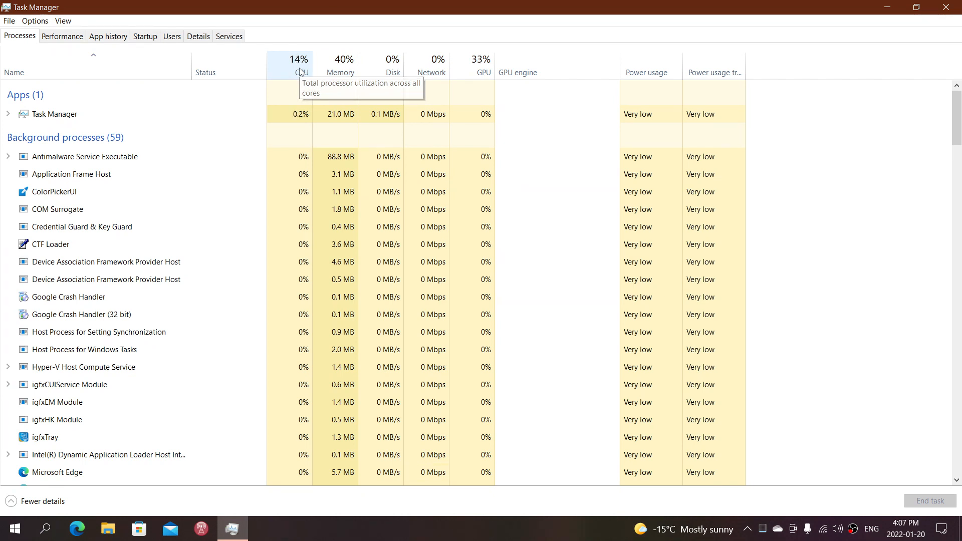
{"action": "left_click", "coordinate": [300, 71]}
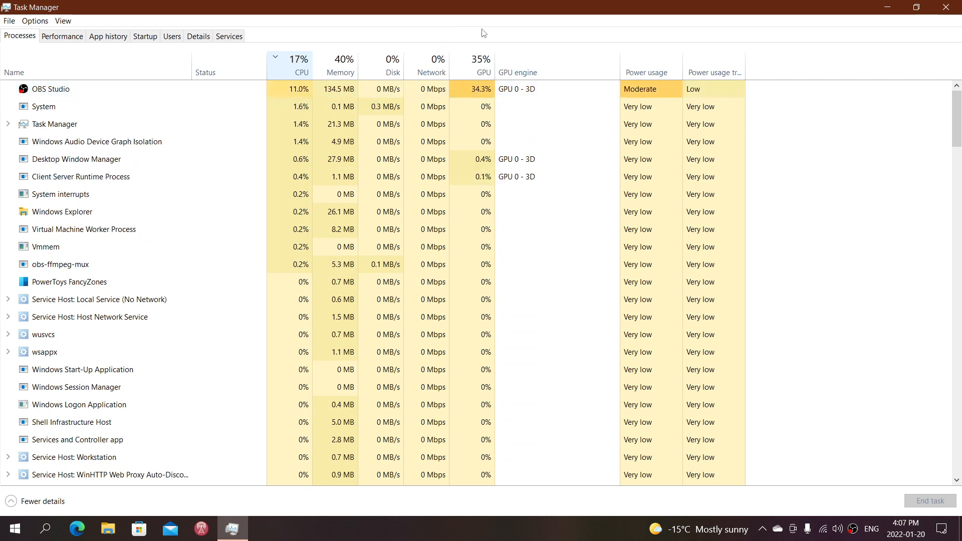
{"action": "mouse_move", "coordinate": [567, 55]}
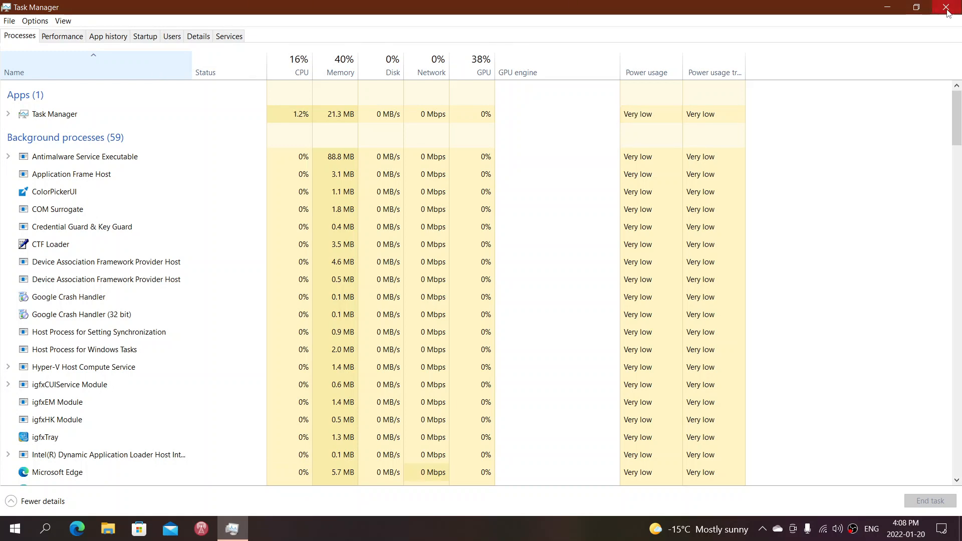
- Close Task Manager and relaunch it from the taskbar menu
{"action": "left_click", "coordinate": [944, 6]}
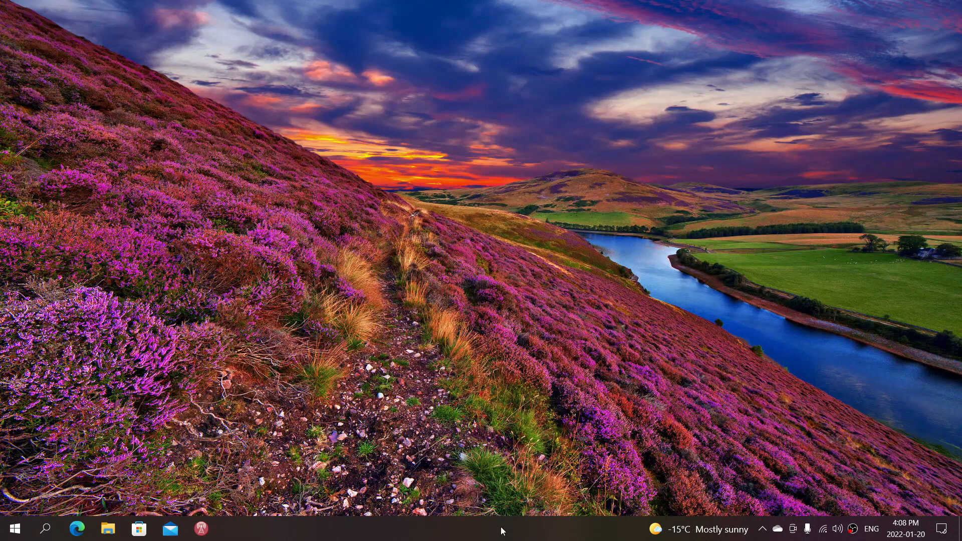
{"action": "right_click", "coordinate": [502, 531]}
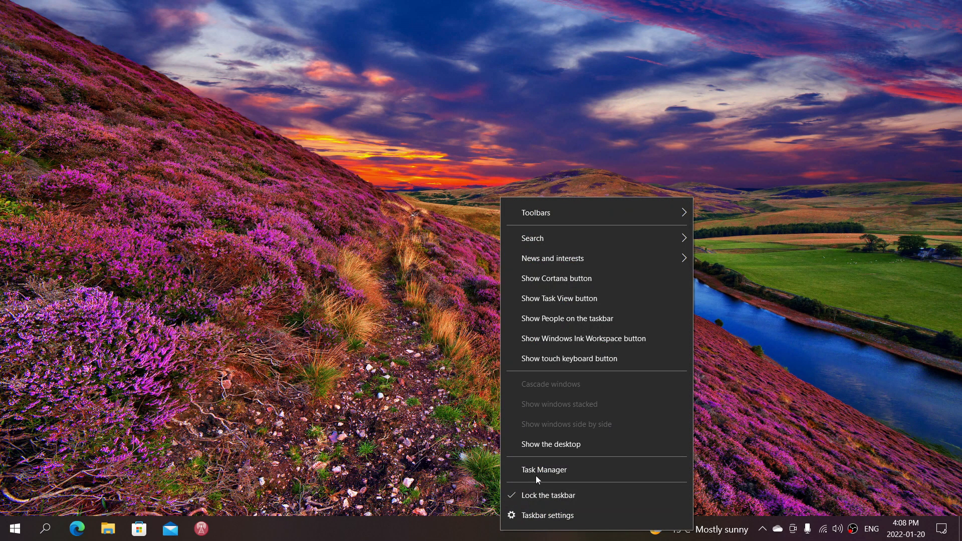
{"action": "left_click", "coordinate": [544, 470]}
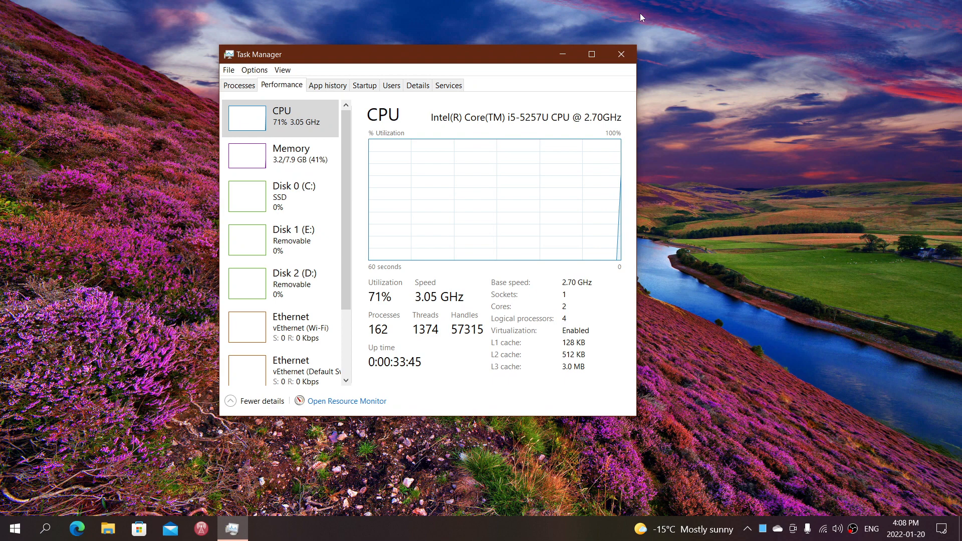
- Maximize Task Manager and switch to the Performance tab showing CPU details
{"action": "left_click", "coordinate": [592, 54]}
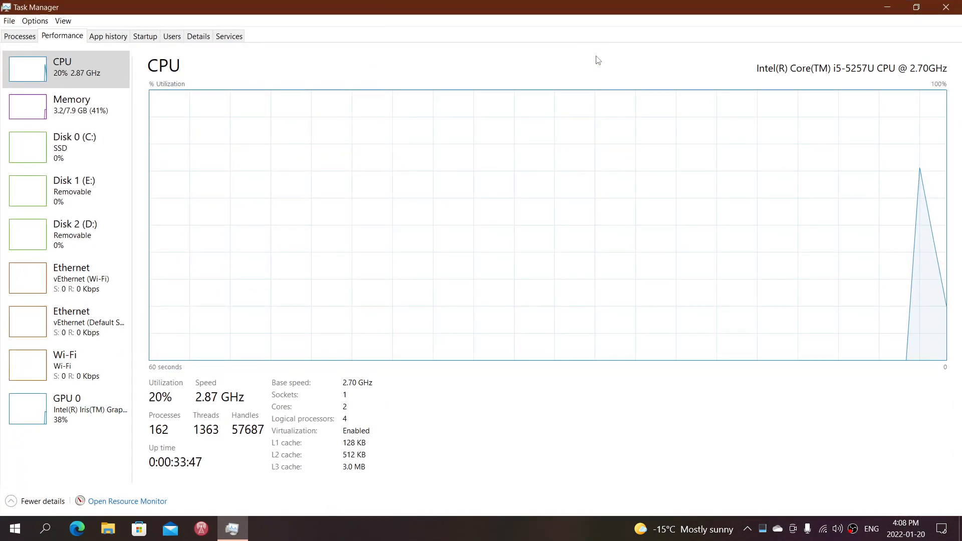
{"action": "mouse_move", "coordinate": [489, 377]}
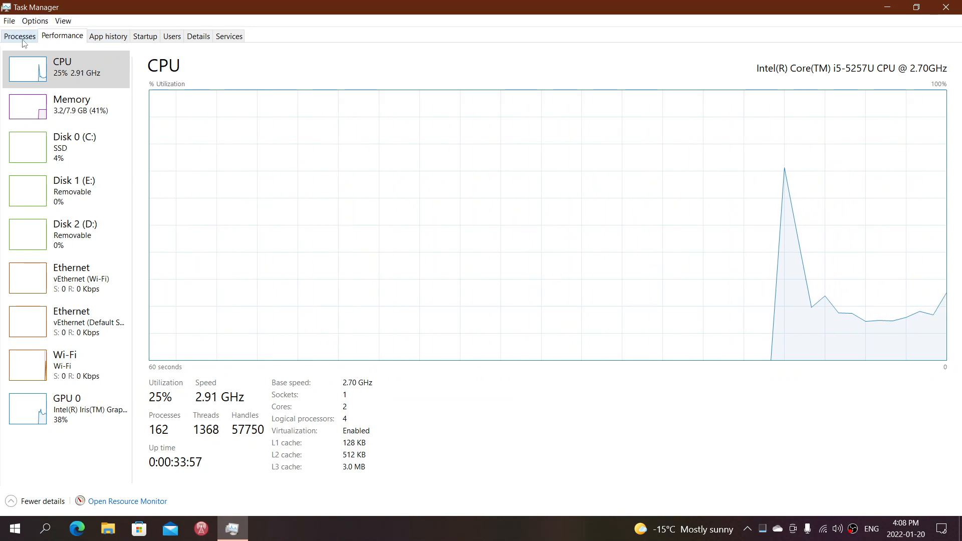
{"action": "left_click", "coordinate": [19, 35]}
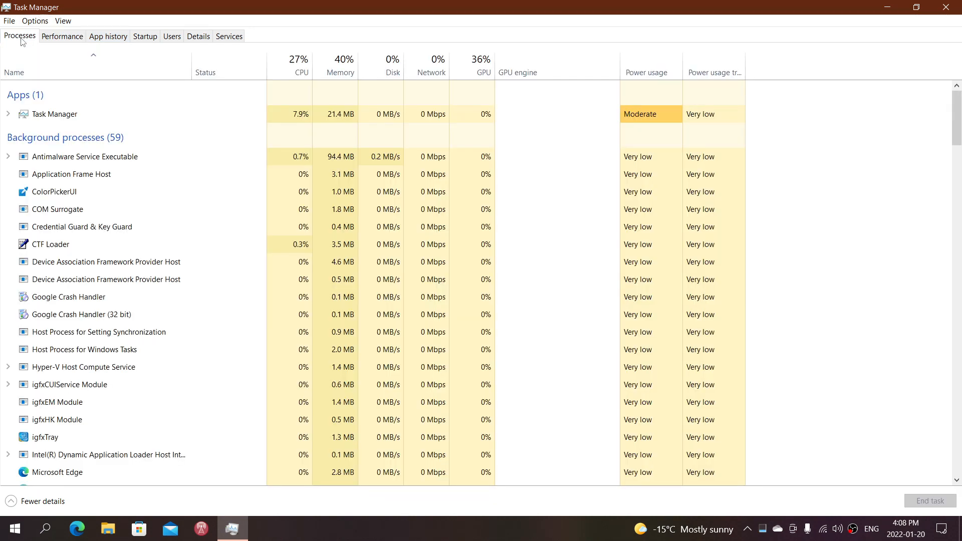
{"action": "left_click", "coordinate": [62, 36]}
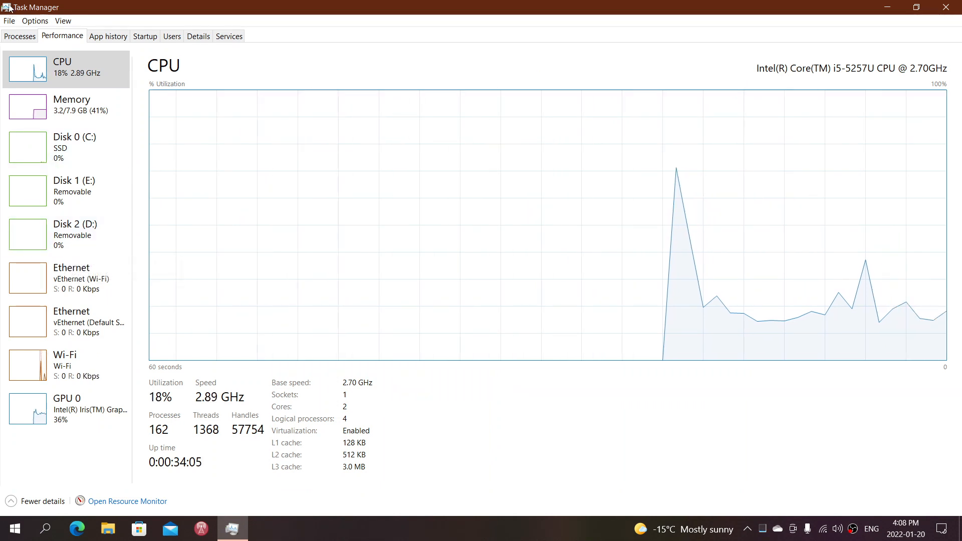
- Open Task Manager's Options menu to reach the Set default tab choice
{"action": "left_click", "coordinate": [35, 21]}
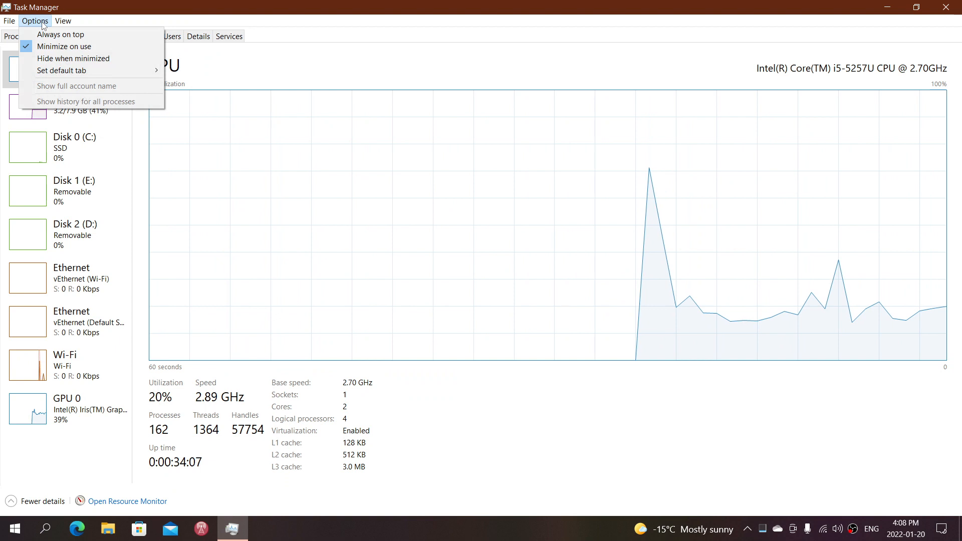
{"action": "mouse_move", "coordinate": [73, 58]}
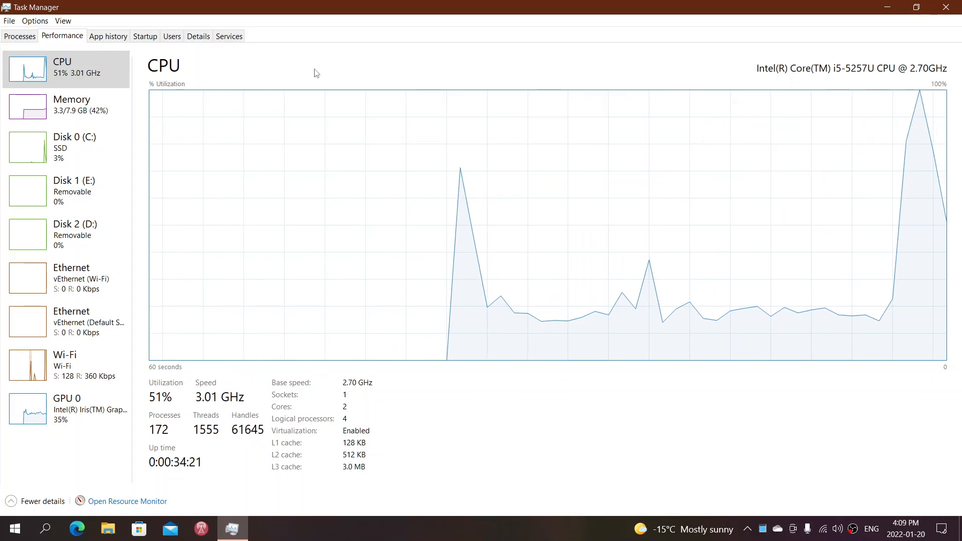
{"action": "mouse_move", "coordinate": [523, 199]}
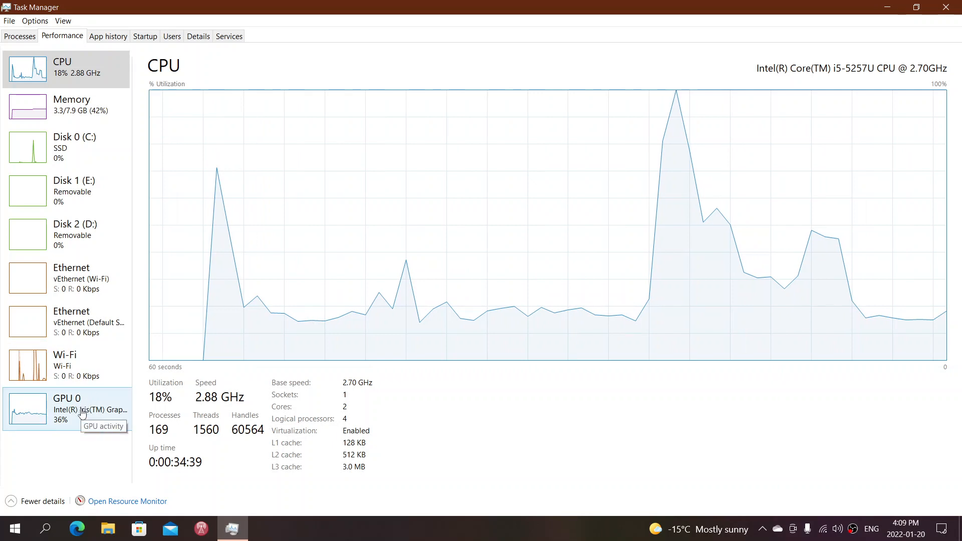
- View Disk 0 (C:) details showing an SSD 256GB drive, then return to Processes
{"action": "left_click", "coordinate": [65, 409]}
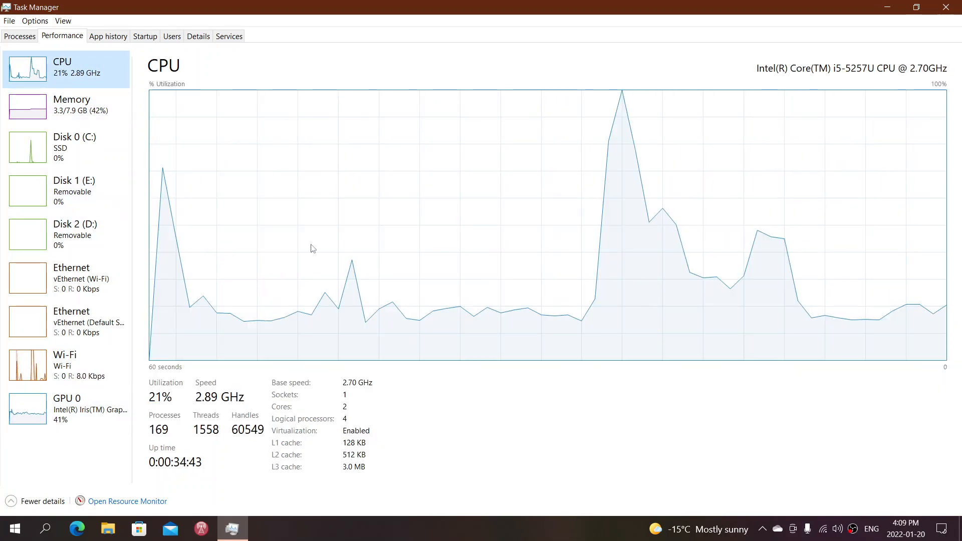
{"action": "mouse_move", "coordinate": [453, 462]}
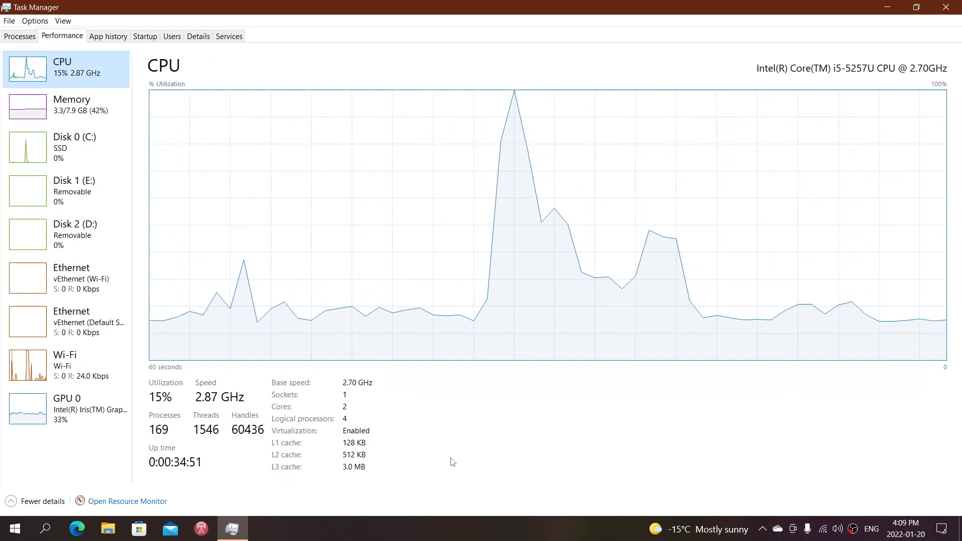
{"action": "mouse_move", "coordinate": [28, 409]}
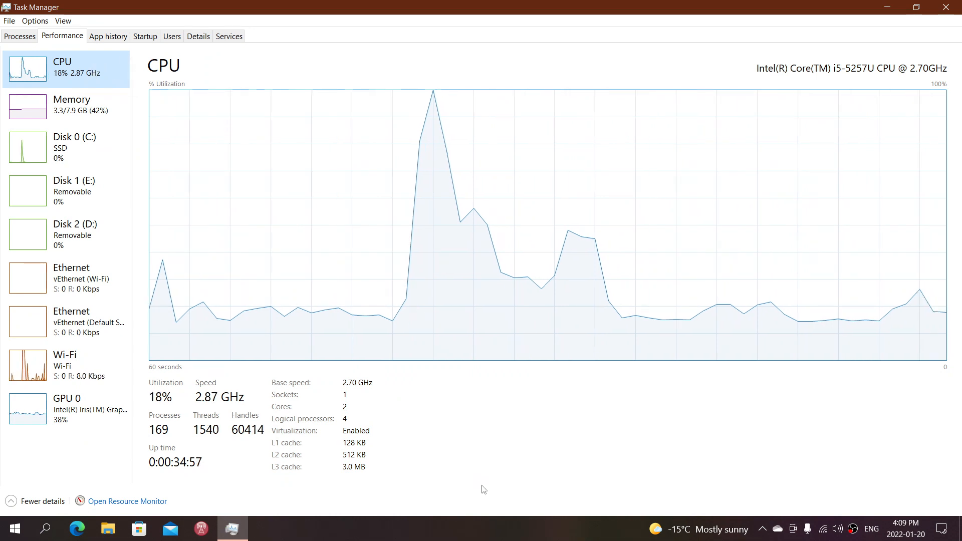
{"action": "mouse_move", "coordinate": [509, 454]}
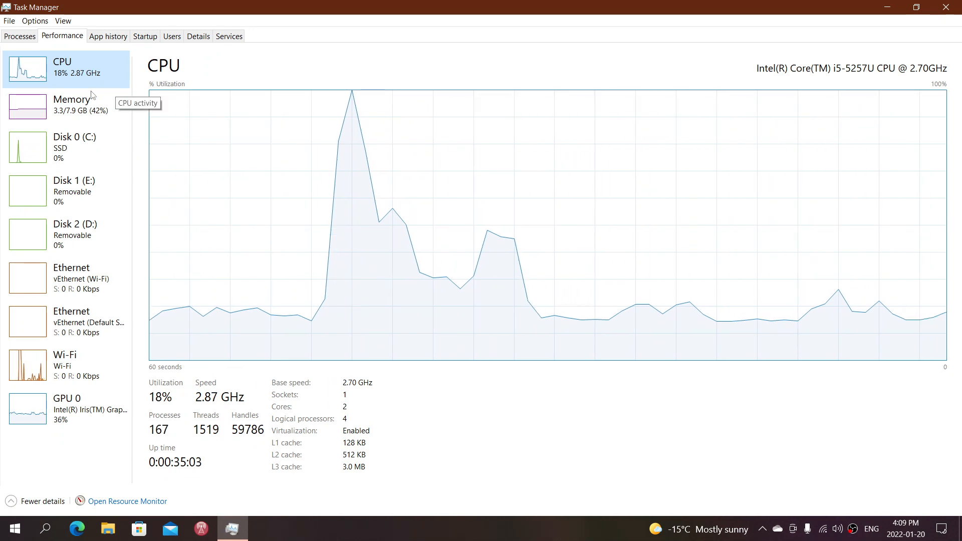
{"action": "left_click", "coordinate": [65, 147]}
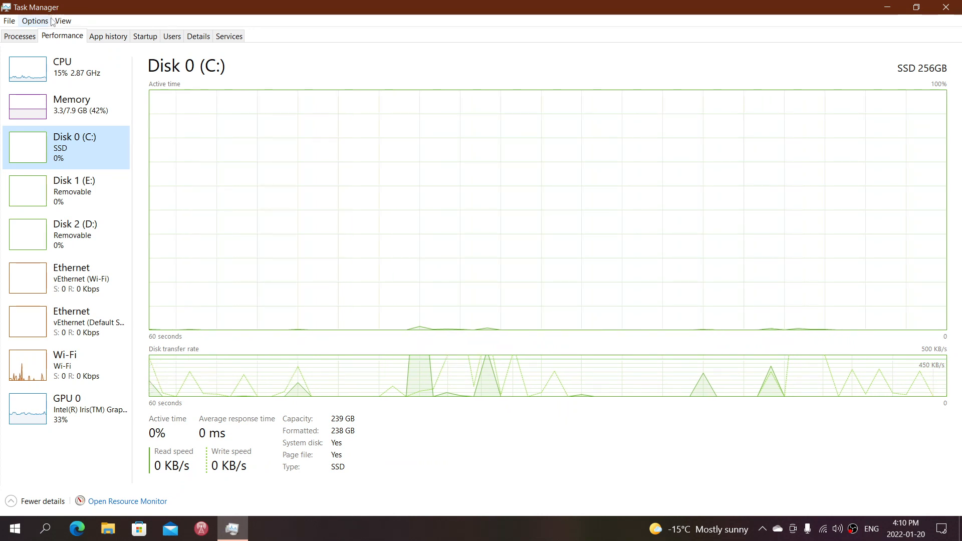
{"action": "left_click", "coordinate": [16, 36]}
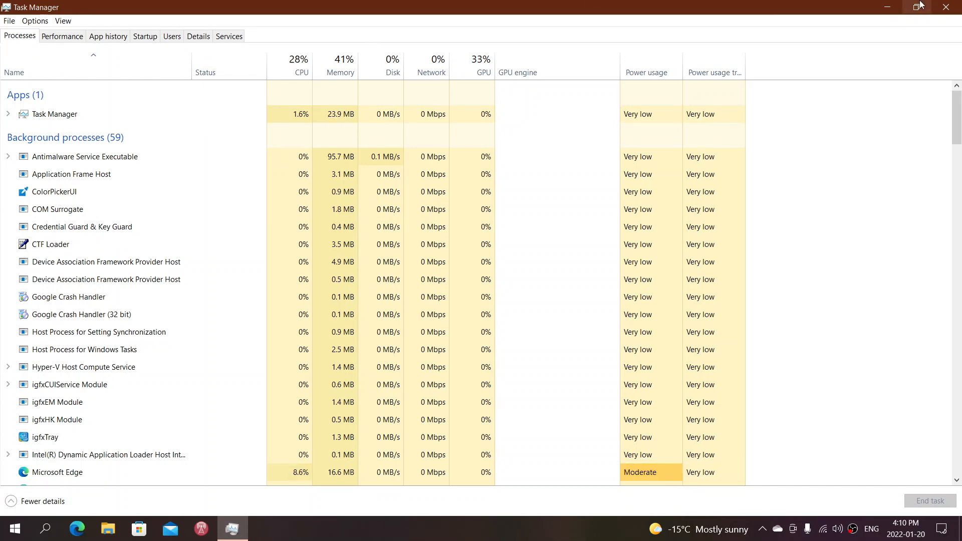
{"action": "mouse_move", "coordinate": [946, 7]}
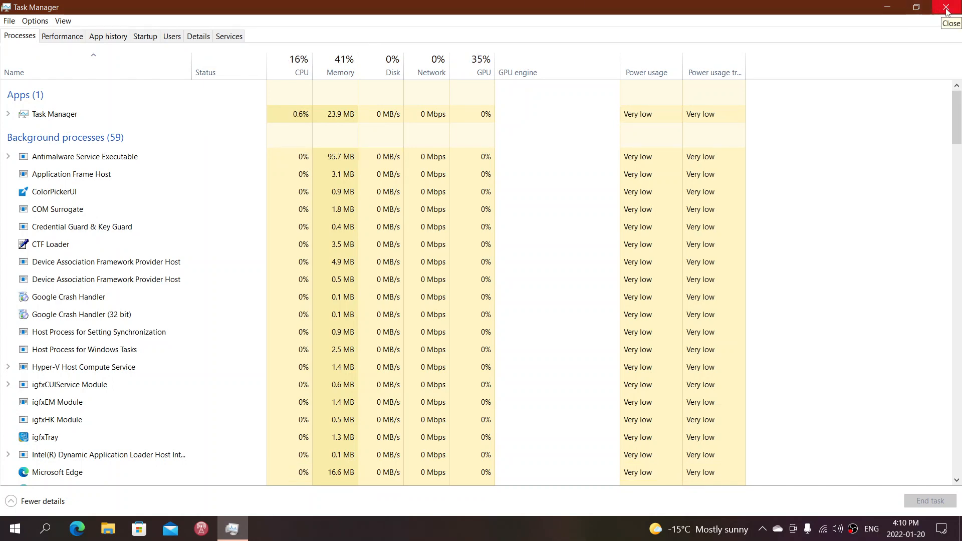
- Close Task Manager, relaunch it from the taskbar onto Performance, then close it again
{"action": "left_click", "coordinate": [947, 6]}
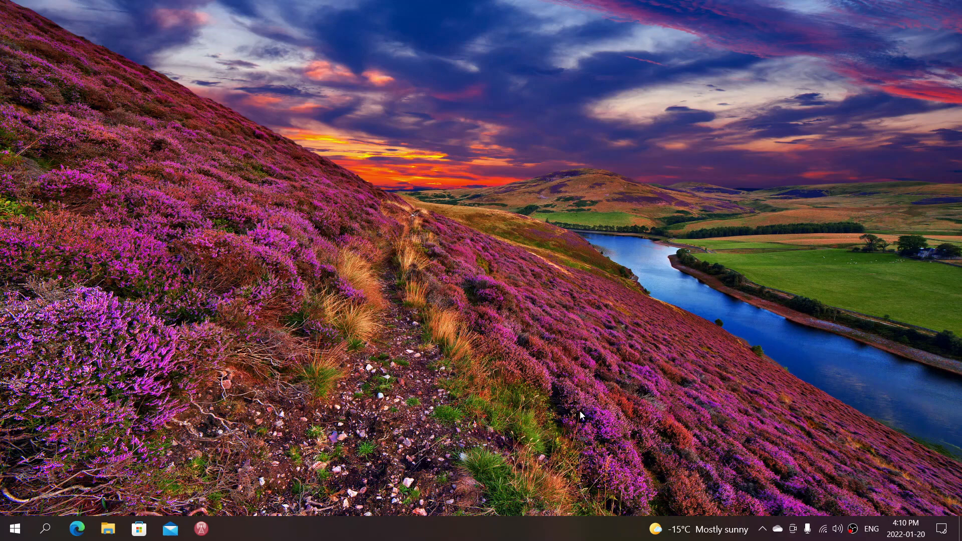
{"action": "mouse_move", "coordinate": [492, 538]}
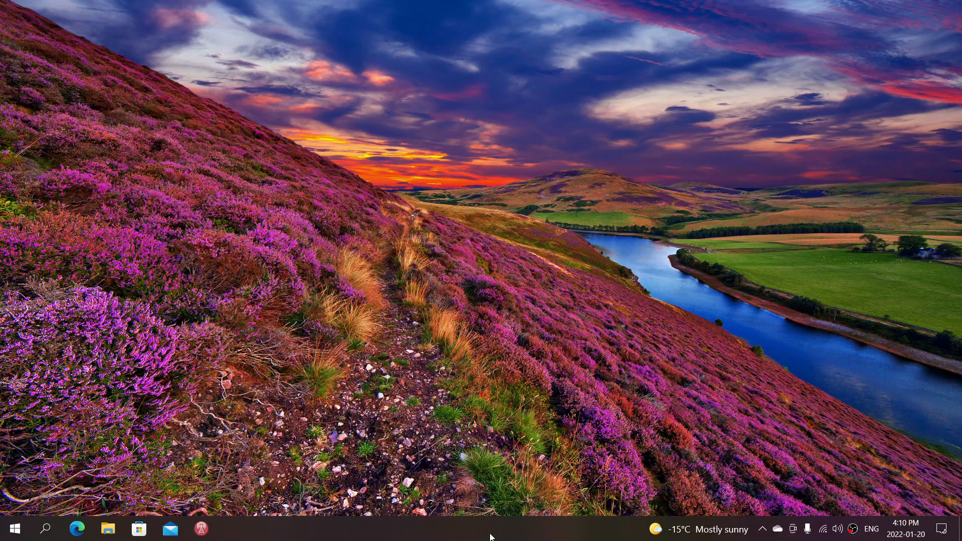
{"action": "right_click", "coordinate": [490, 538]}
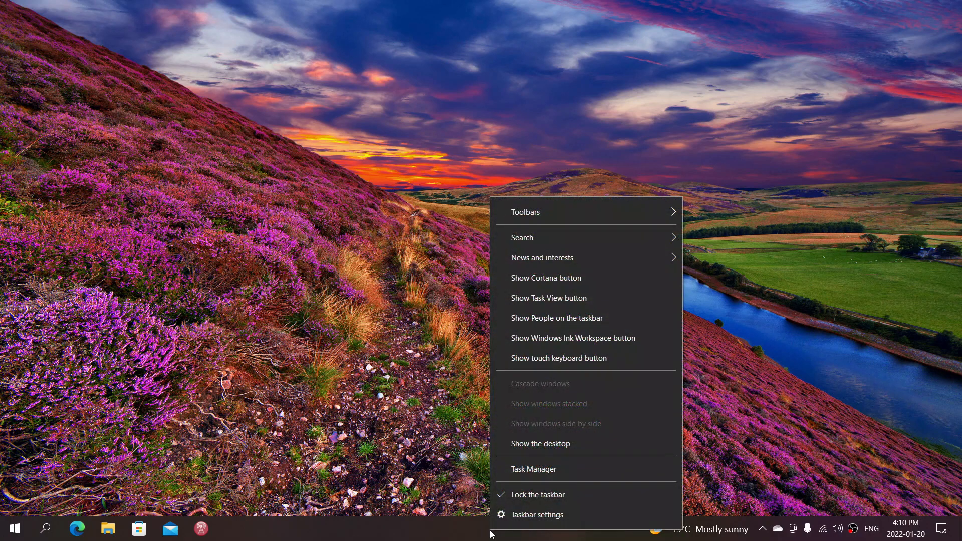
{"action": "left_click", "coordinate": [533, 470]}
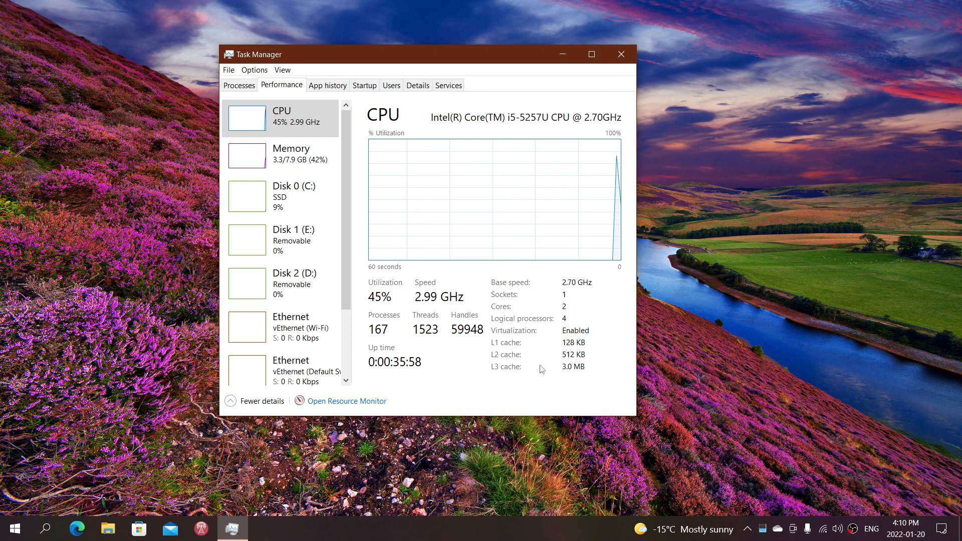
{"action": "mouse_move", "coordinate": [622, 54]}
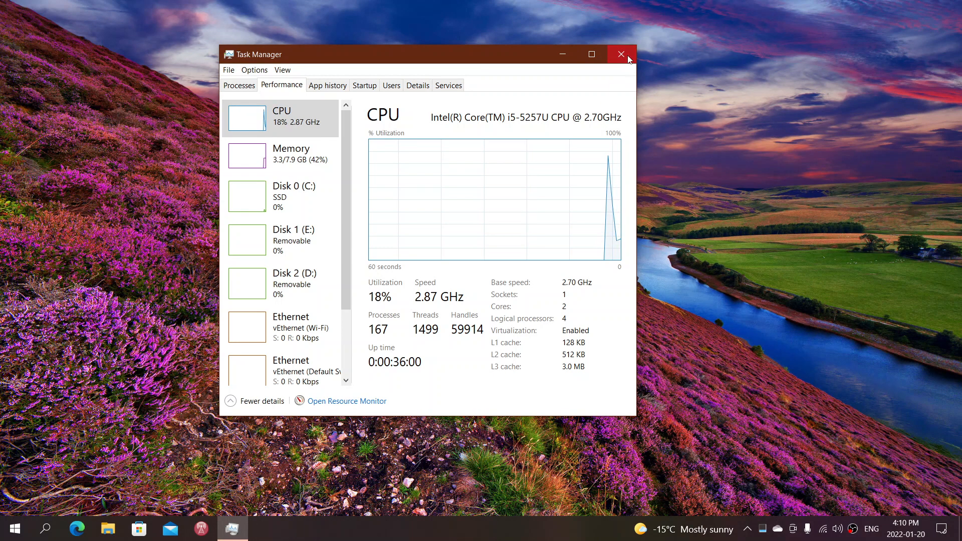
{"action": "left_click", "coordinate": [621, 53]}
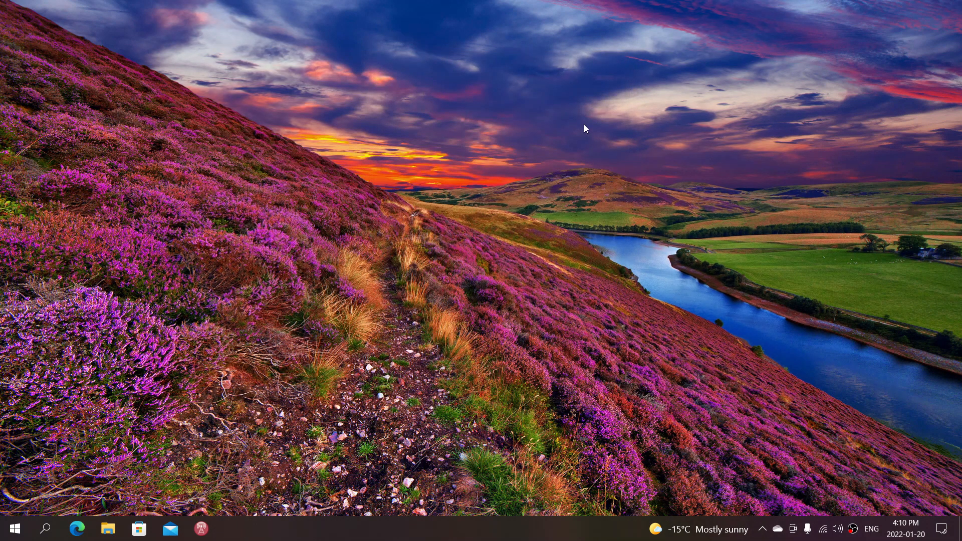